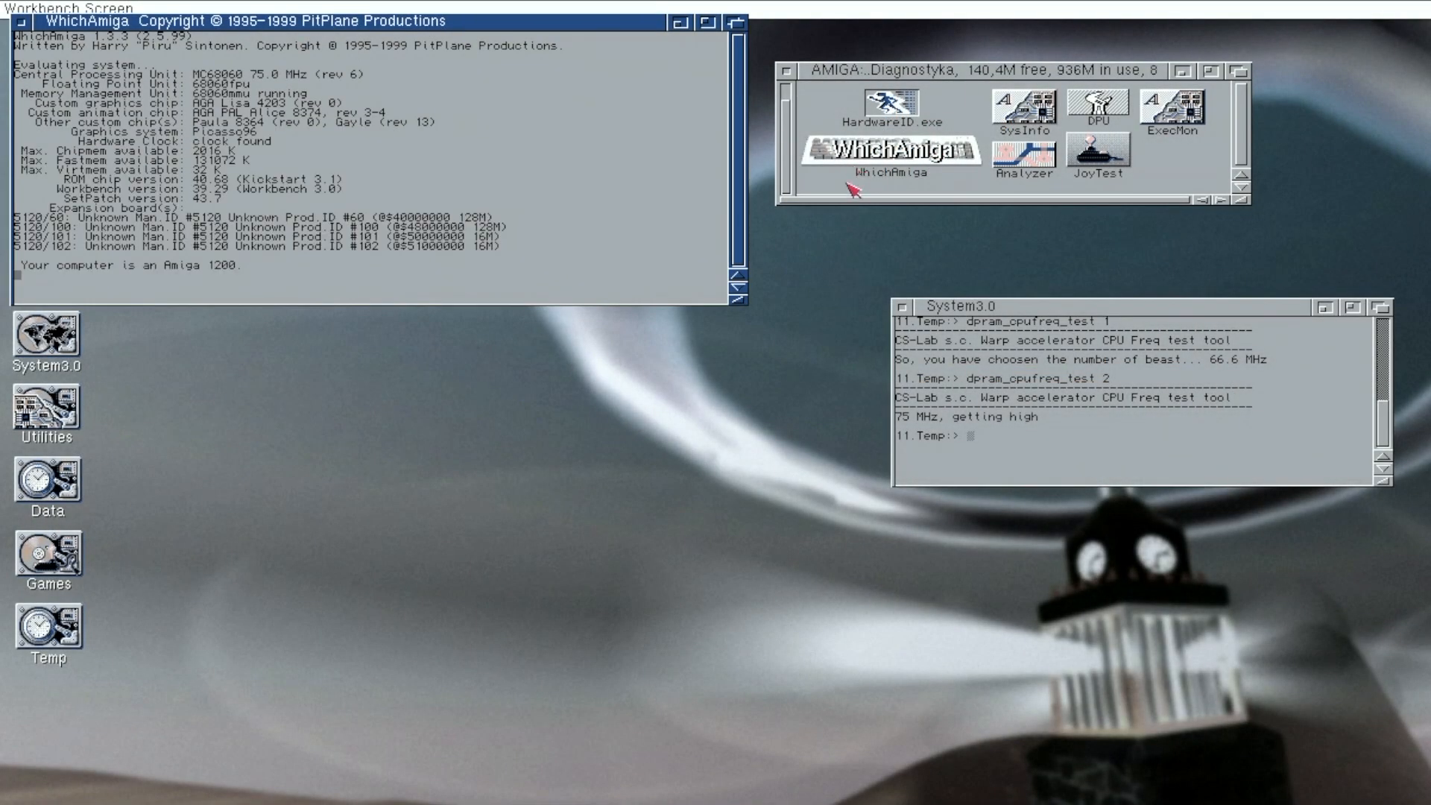
Step: Run the dpram_cpufreq_test runs in turn, raising the Warp CPU from 66.6 MHz to 100 MHz
{"action": "double_click", "coordinate": [887, 151]}
{"action": "type", "text": "dpram_cpufreq_test 3"}
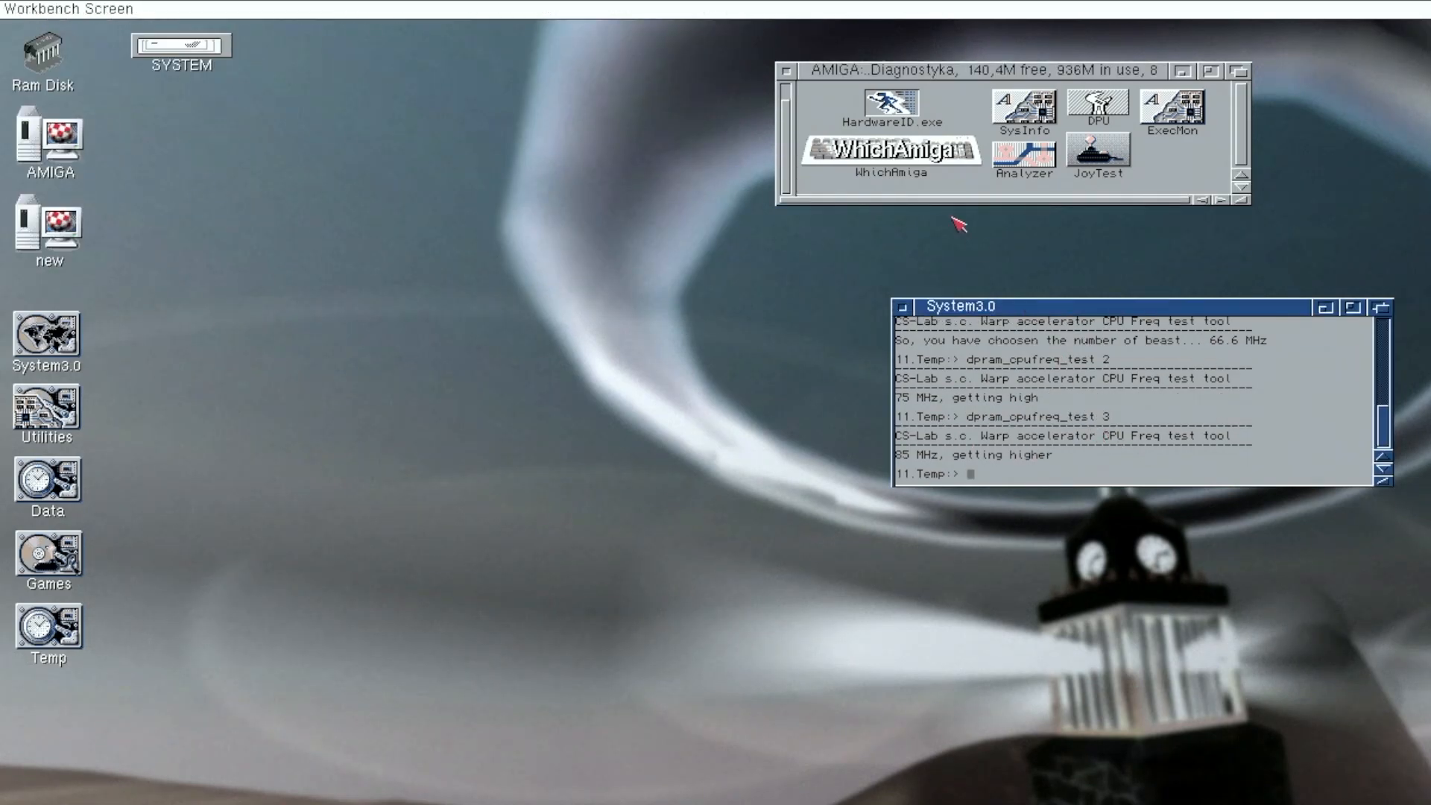
{"action": "double_click", "coordinate": [890, 150]}
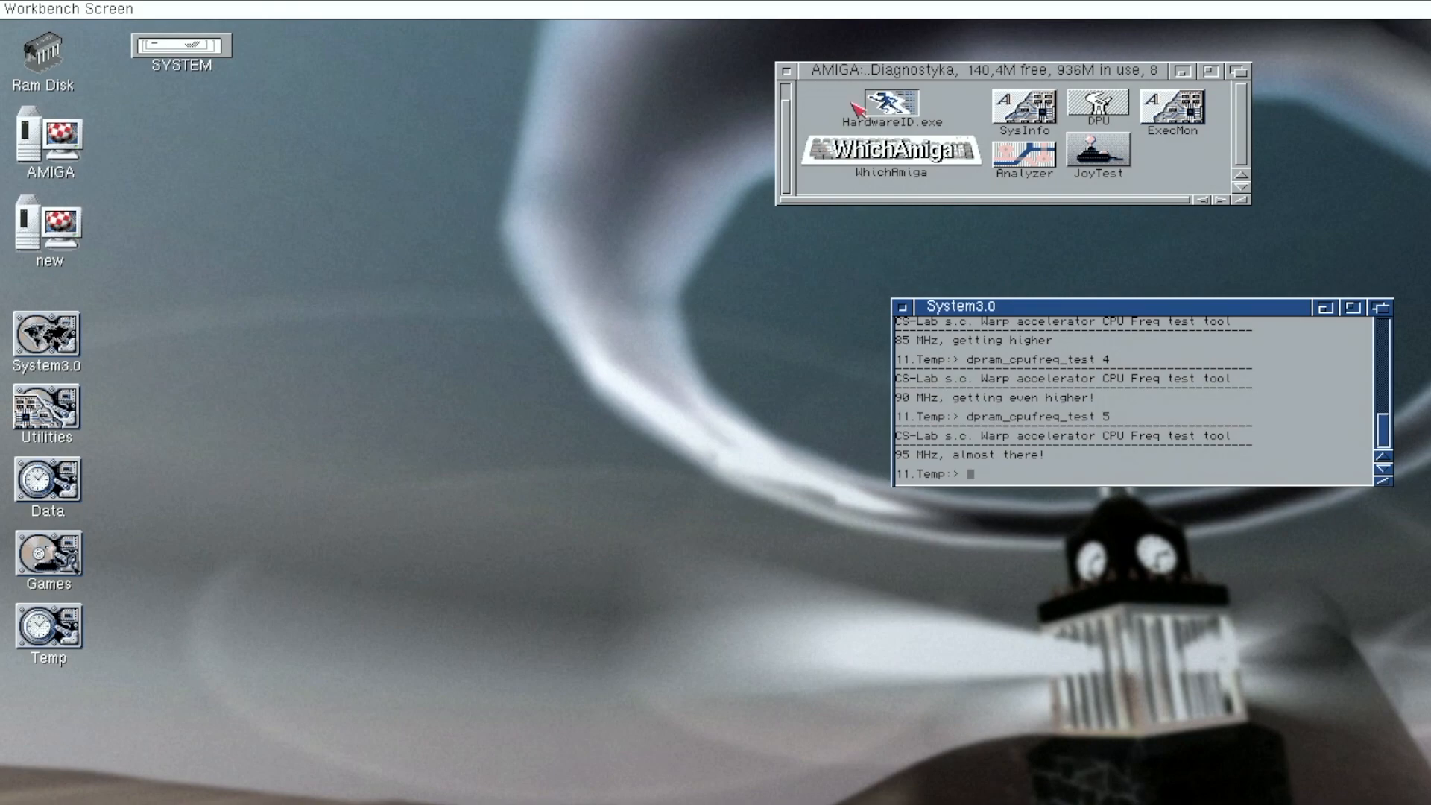
{"action": "double_click", "coordinate": [896, 149]}
{"action": "type", "text": "dpram_cpufreq_test 6"}
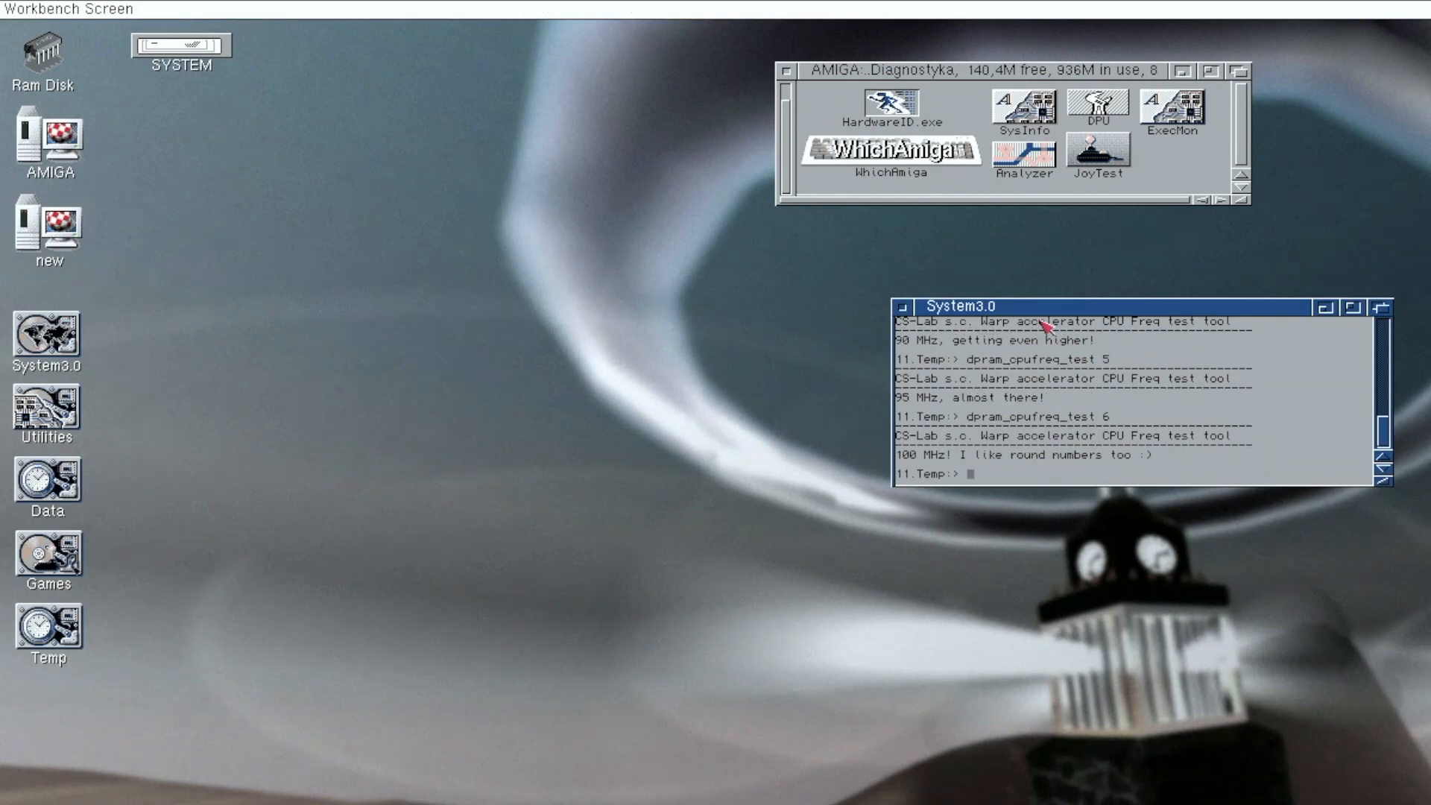
{"action": "double_click", "coordinate": [889, 150]}
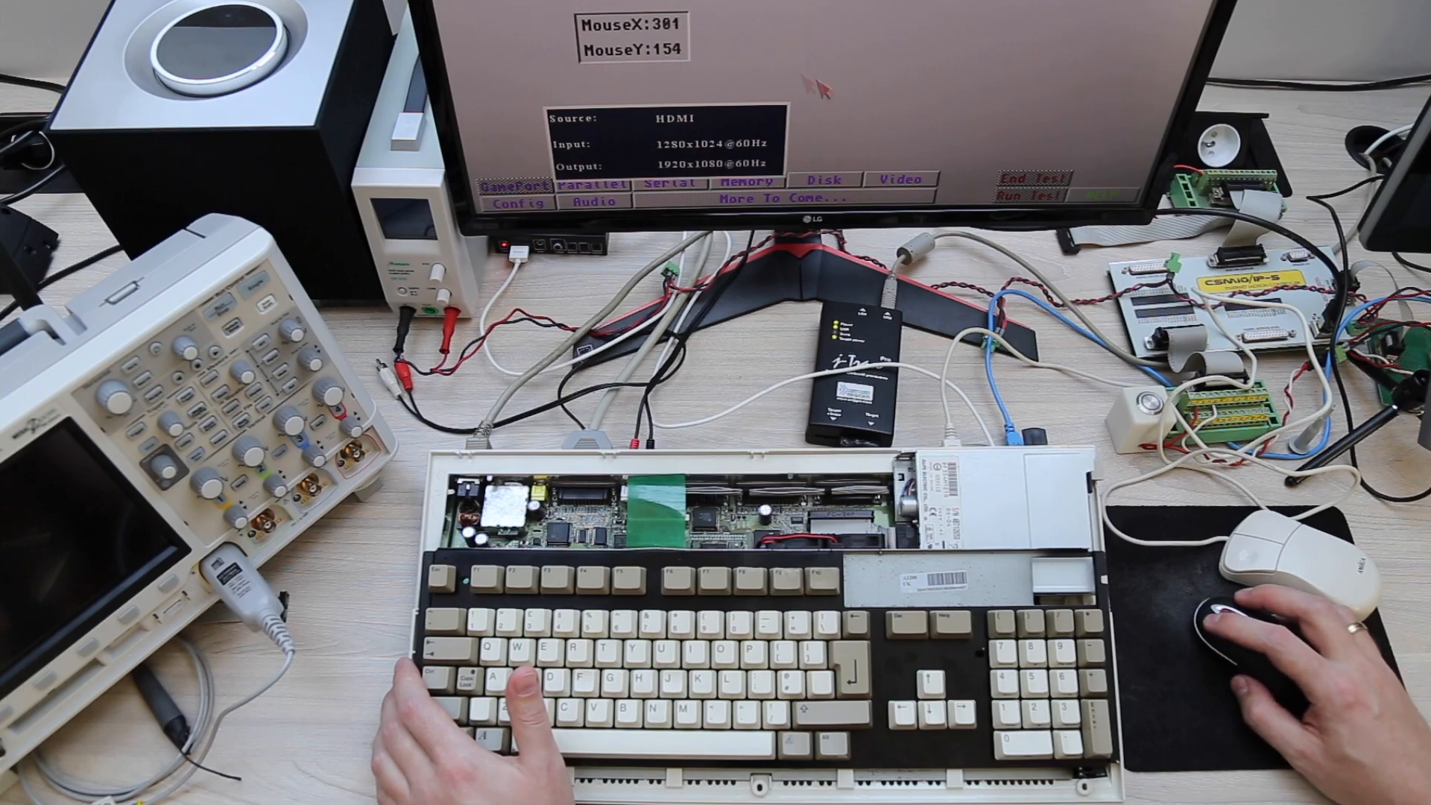
Step: Open the GamePort tester in Advanced Amiga Analyzer to watch live mouse coordinates
{"action": "left_click", "coordinate": [515, 186]}
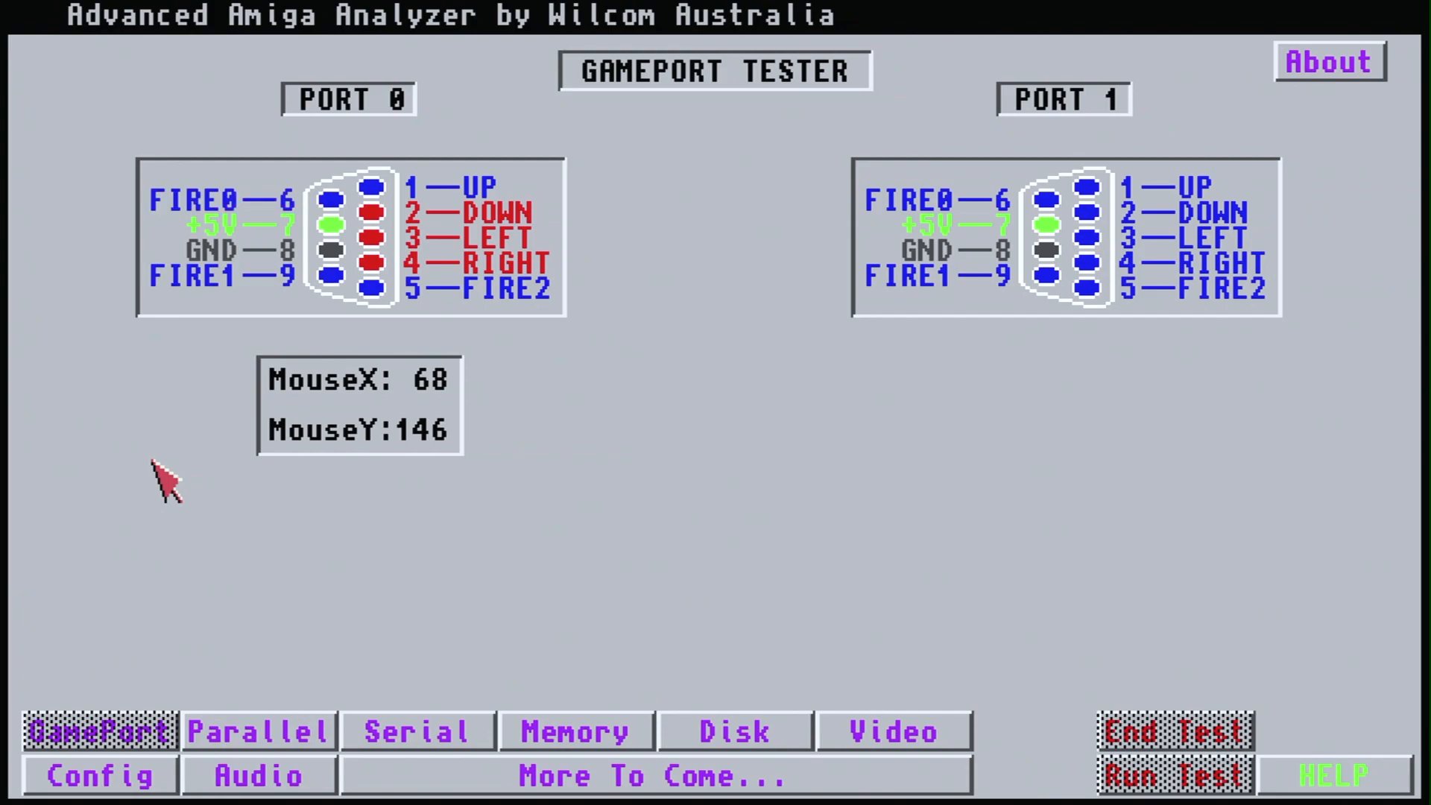
{"action": "mouse_move", "coordinate": [224, 365]}
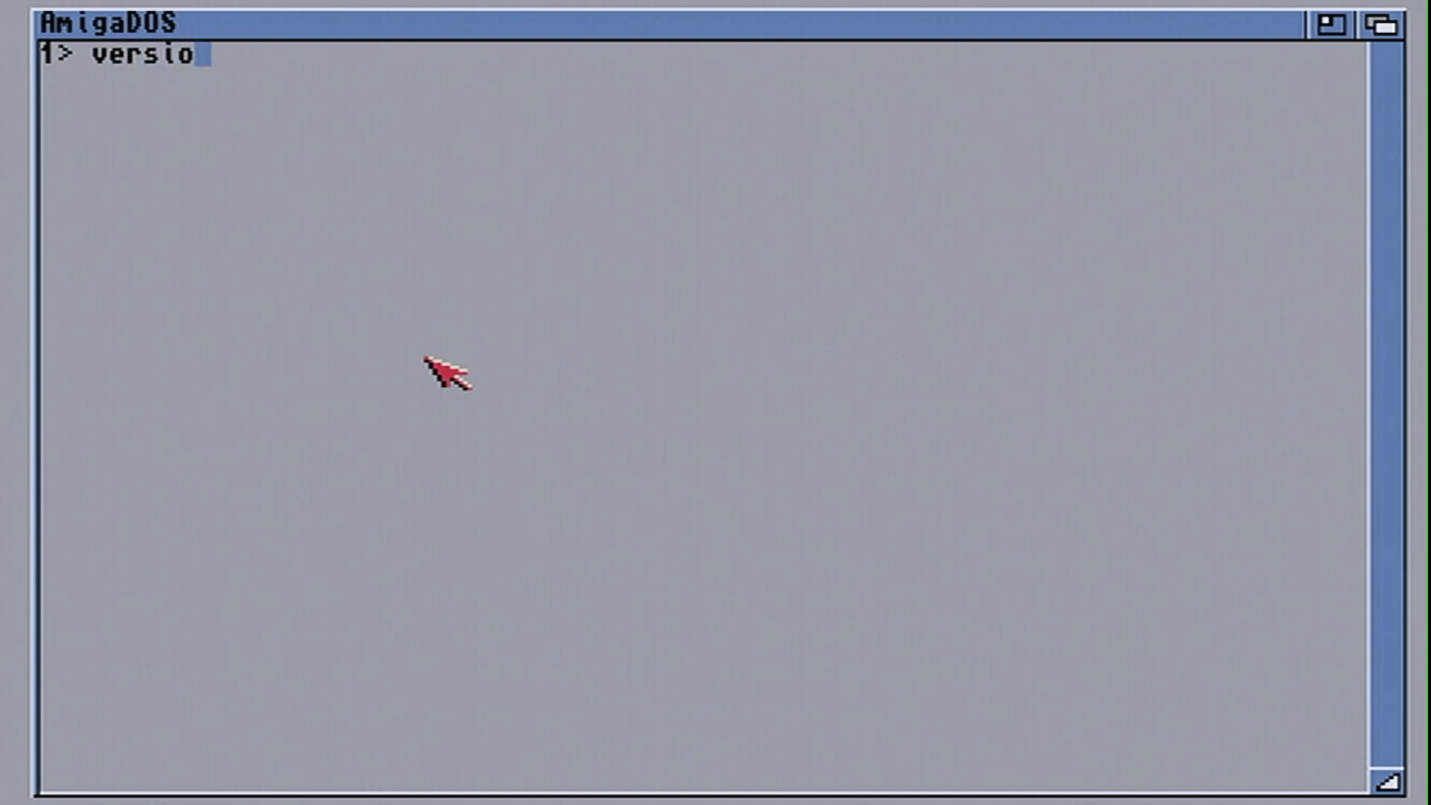
Step: Run version to confirm Kickstart 40.68, then run dh4:kick_select 3
{"action": "key", "text": "Return"}
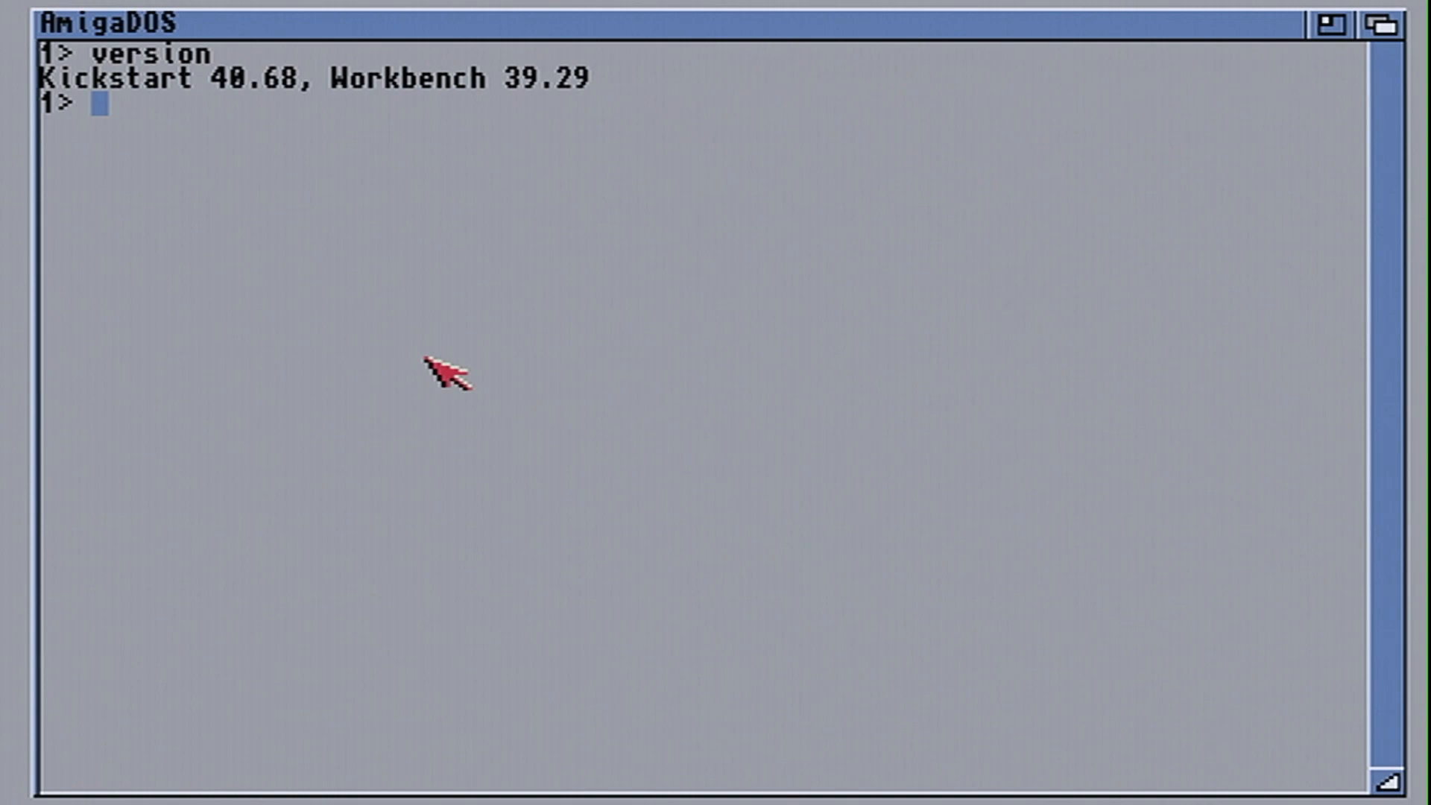
{"action": "type", "text": "dh4:"}
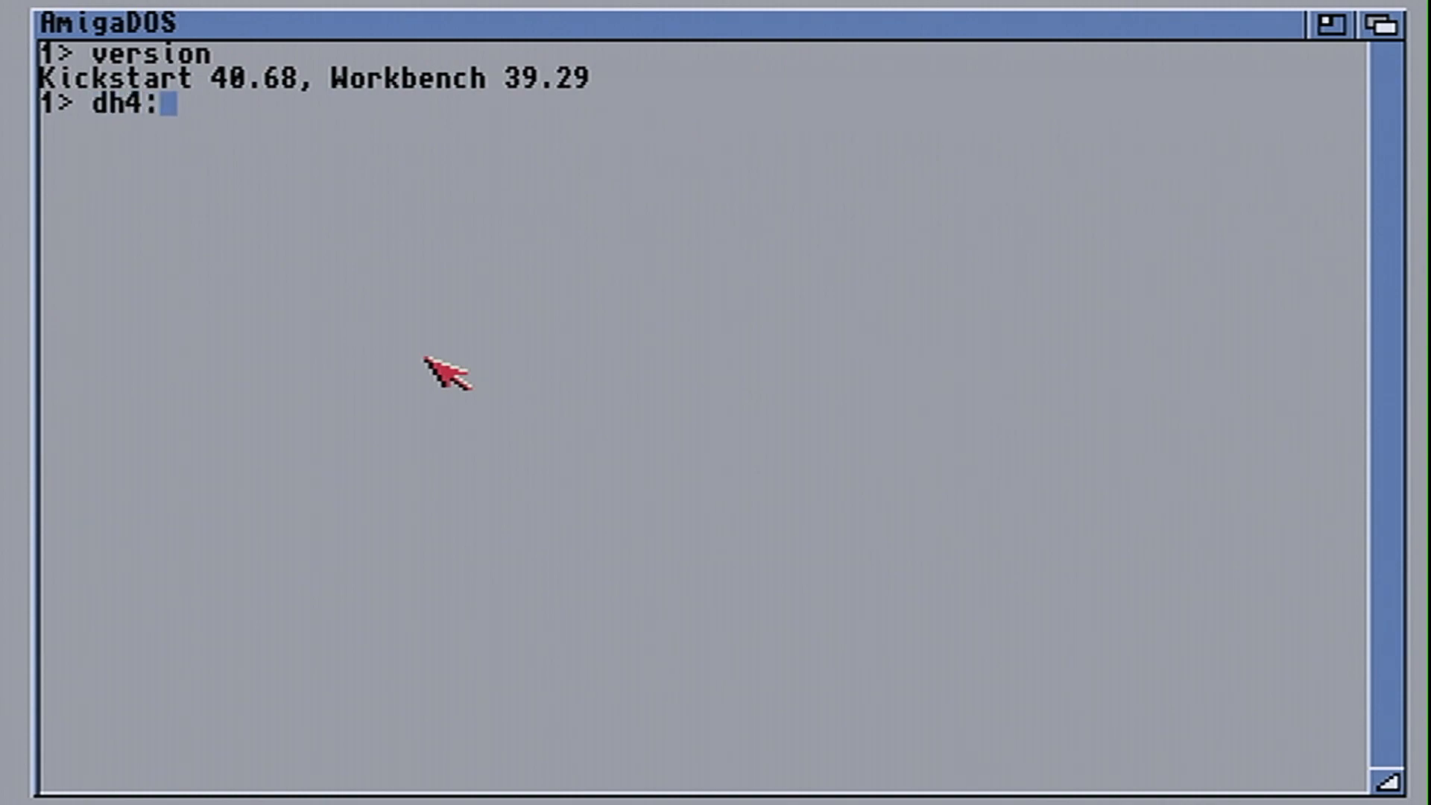
{"action": "type", "text": "kick_sele"}
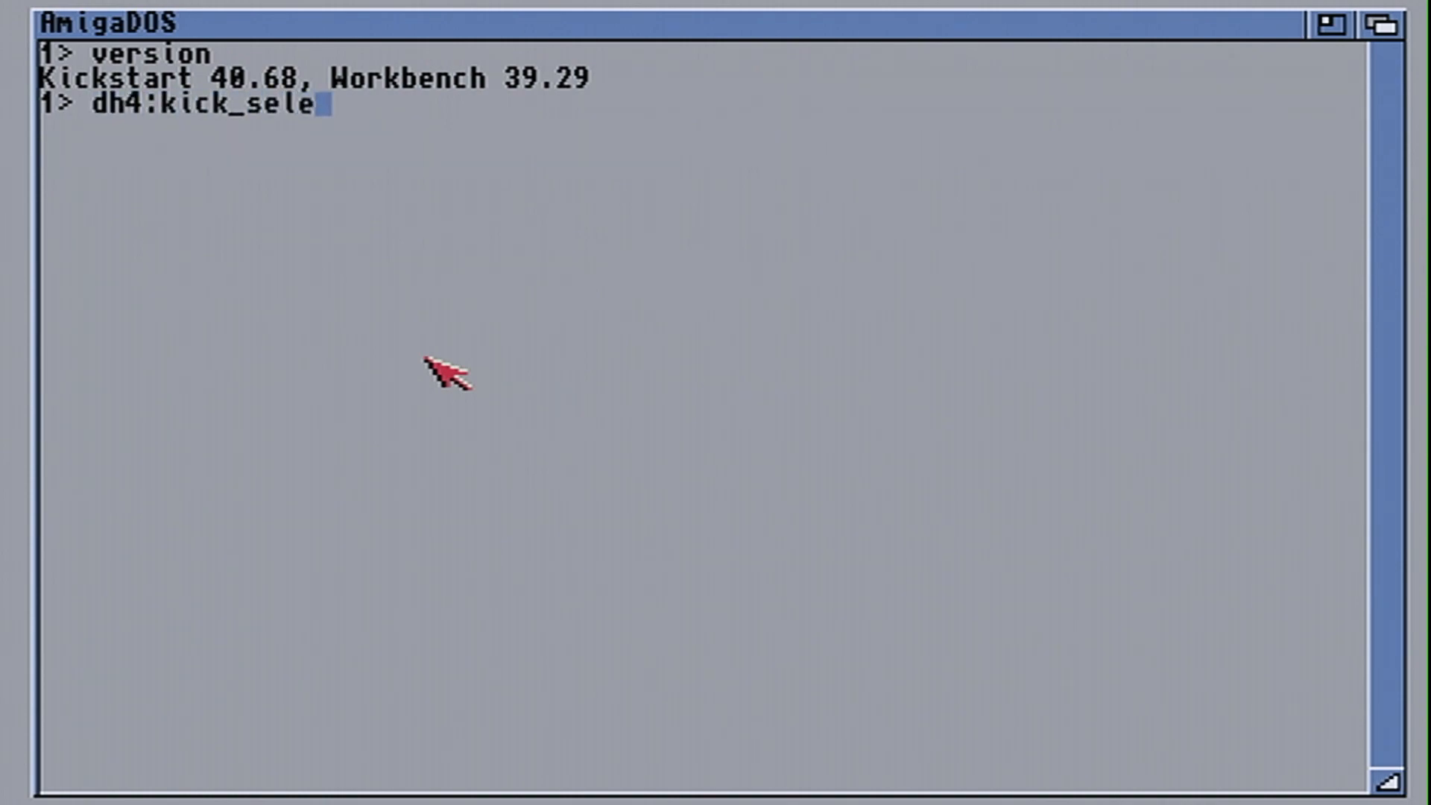
{"action": "type", "text": "ct 3"}
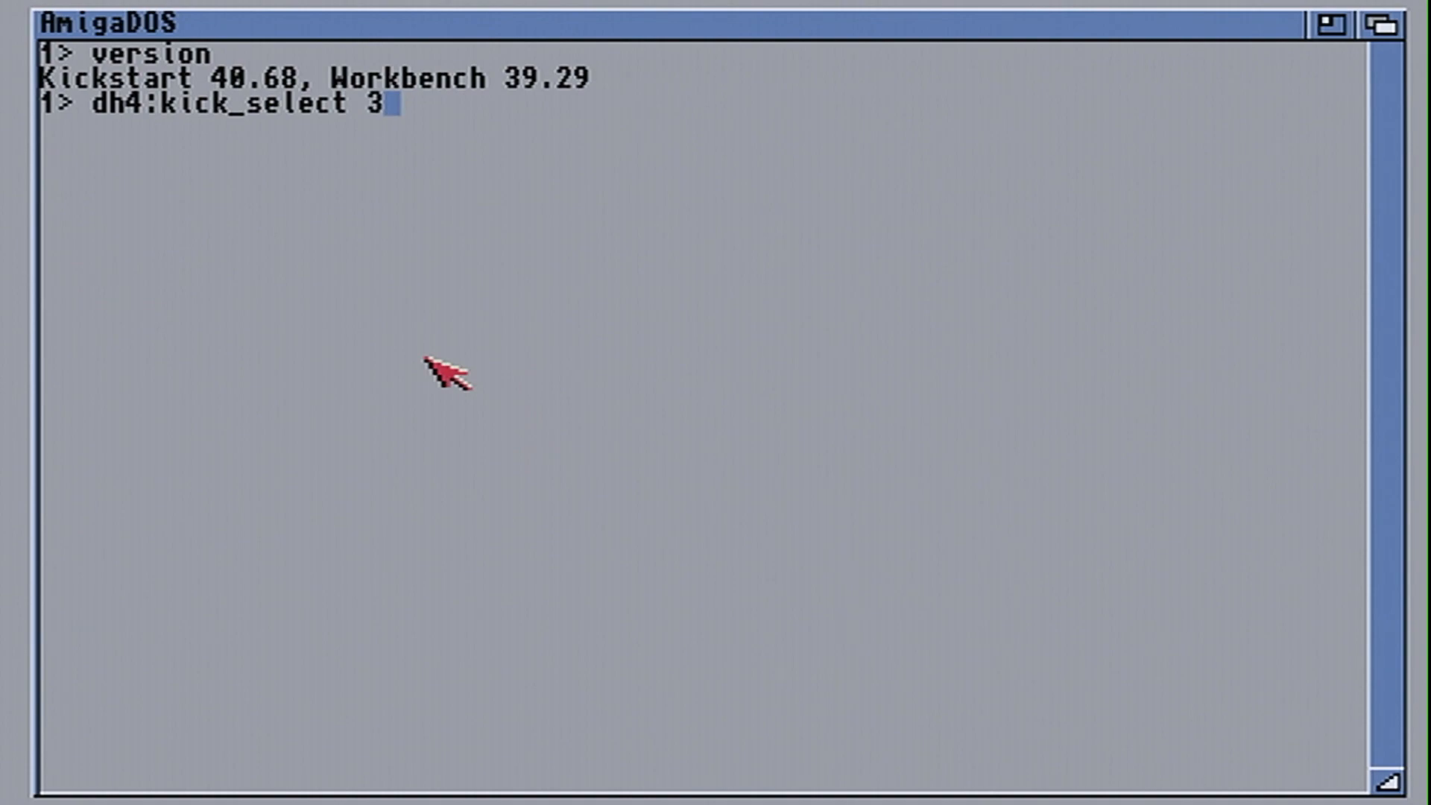
{"action": "key", "text": "Return"}
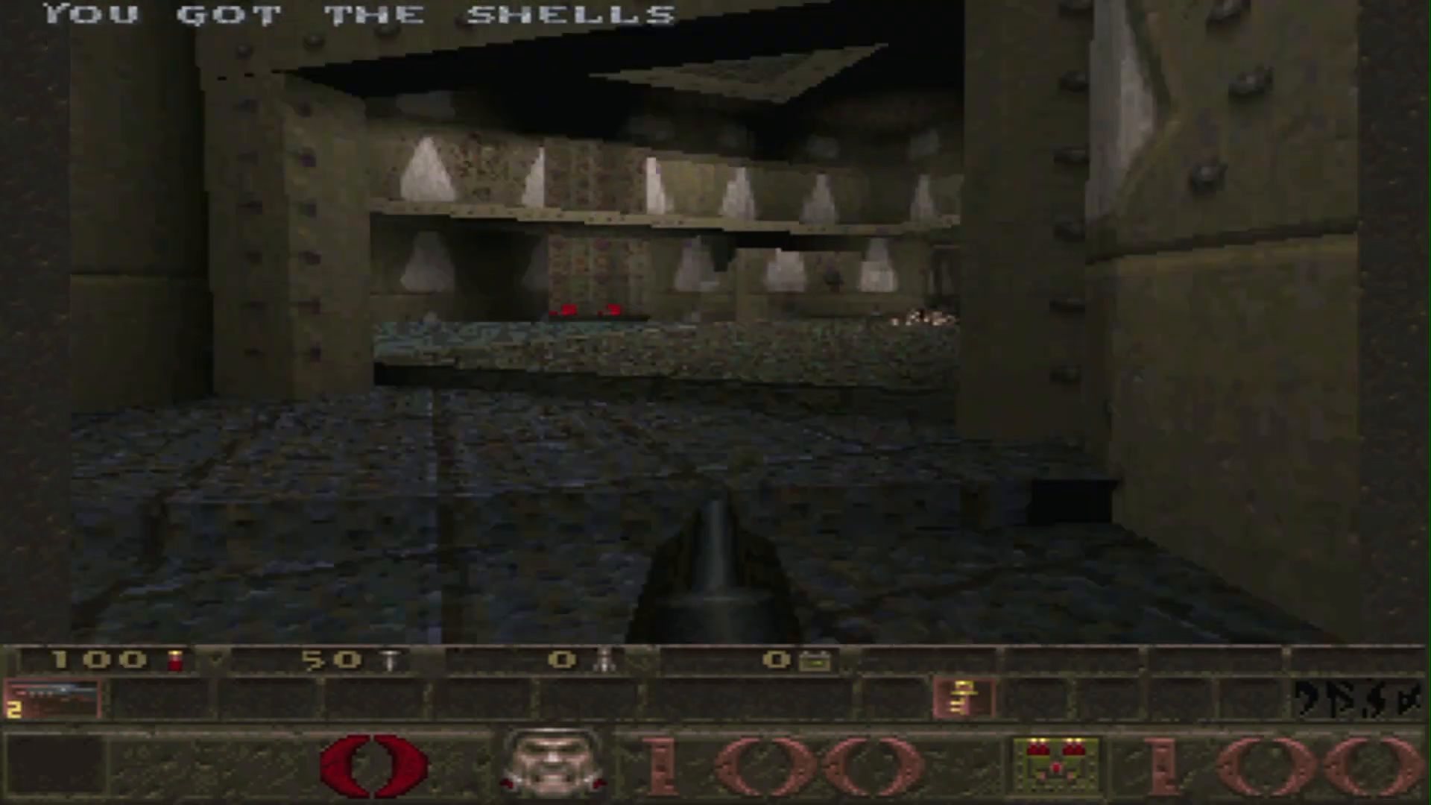
Step: Walk through the Quake level, picking up 5 cells and 25 health
{"action": "key", "text": "w"}
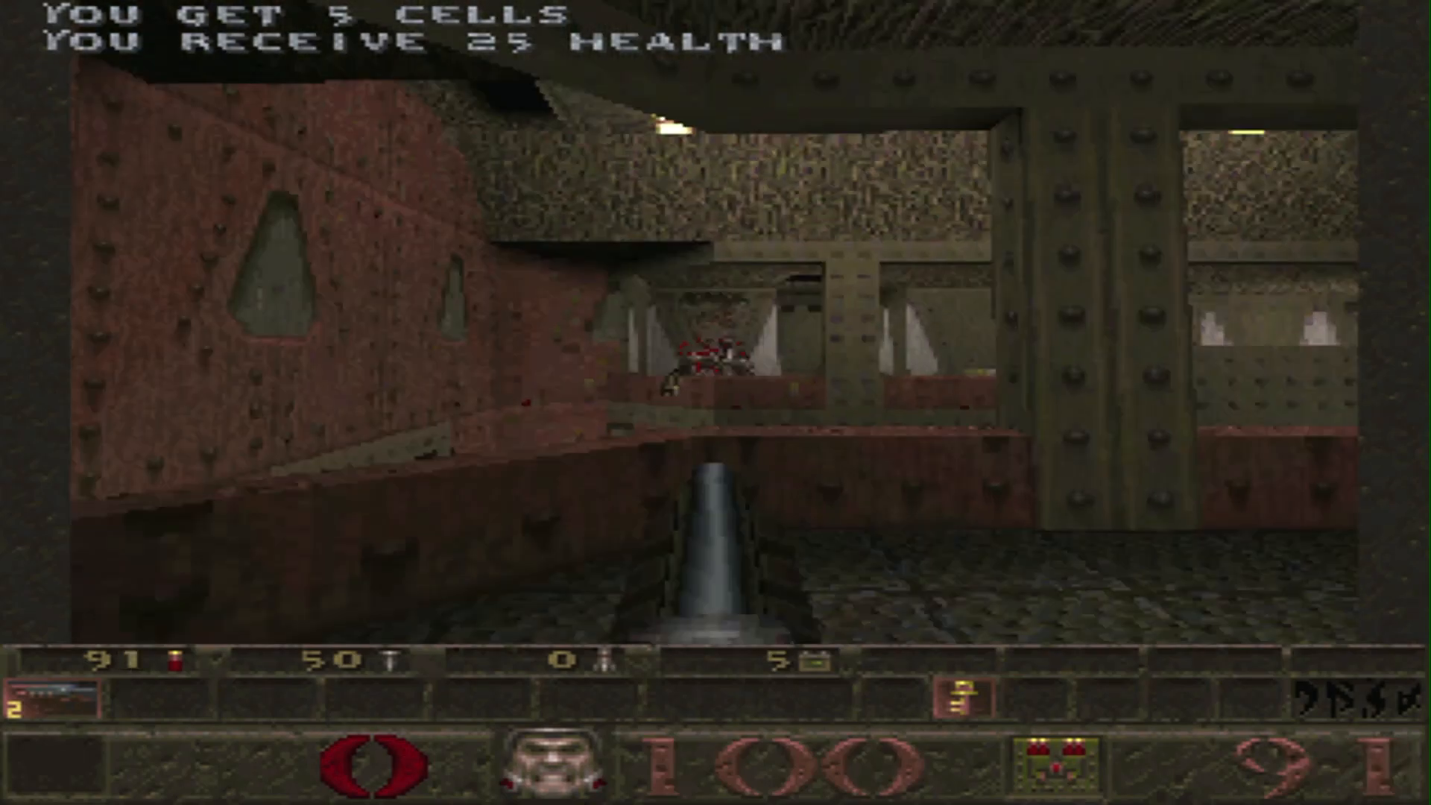
{"action": "key", "text": "w"}
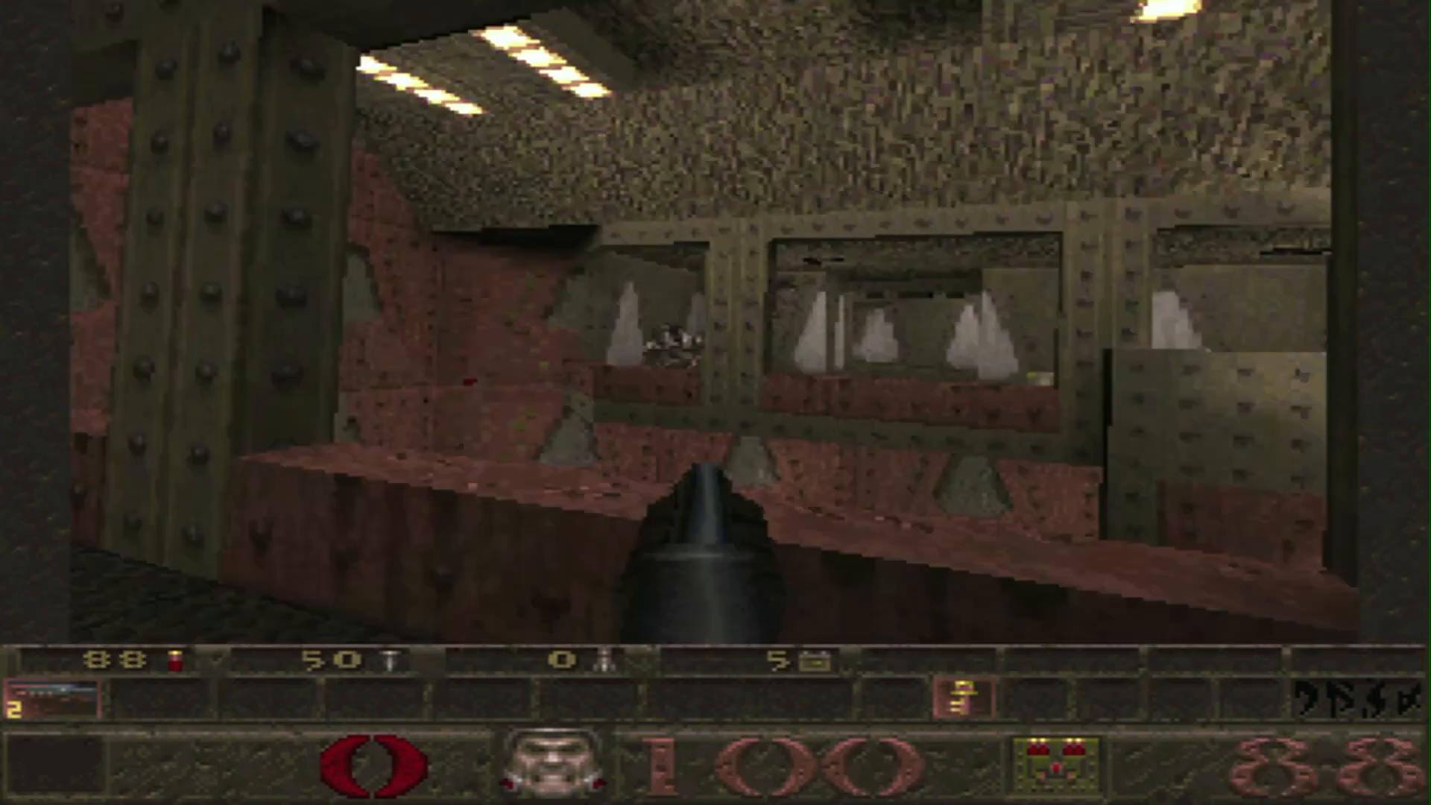
{"action": "key", "text": "w"}
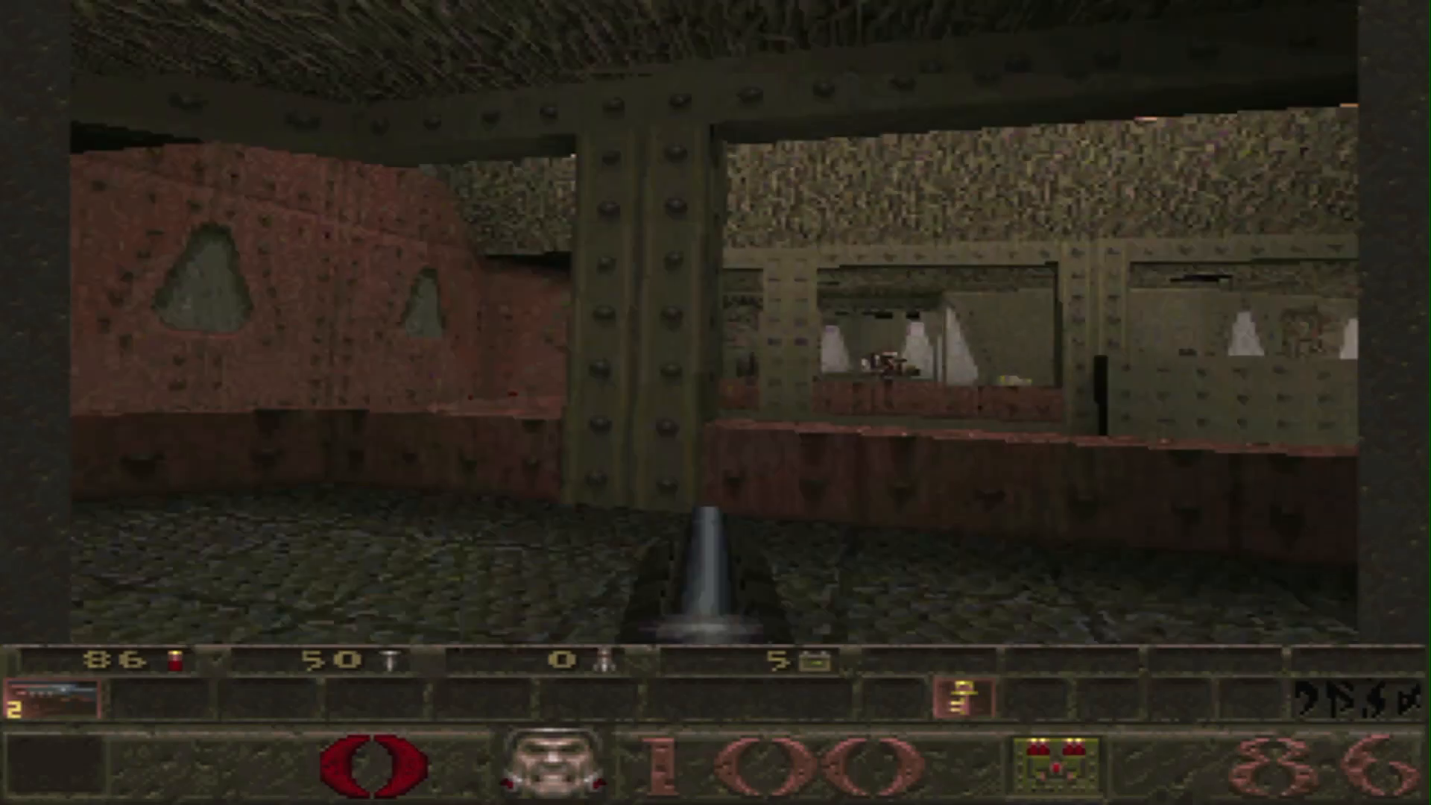
{"action": "key", "text": "w"}
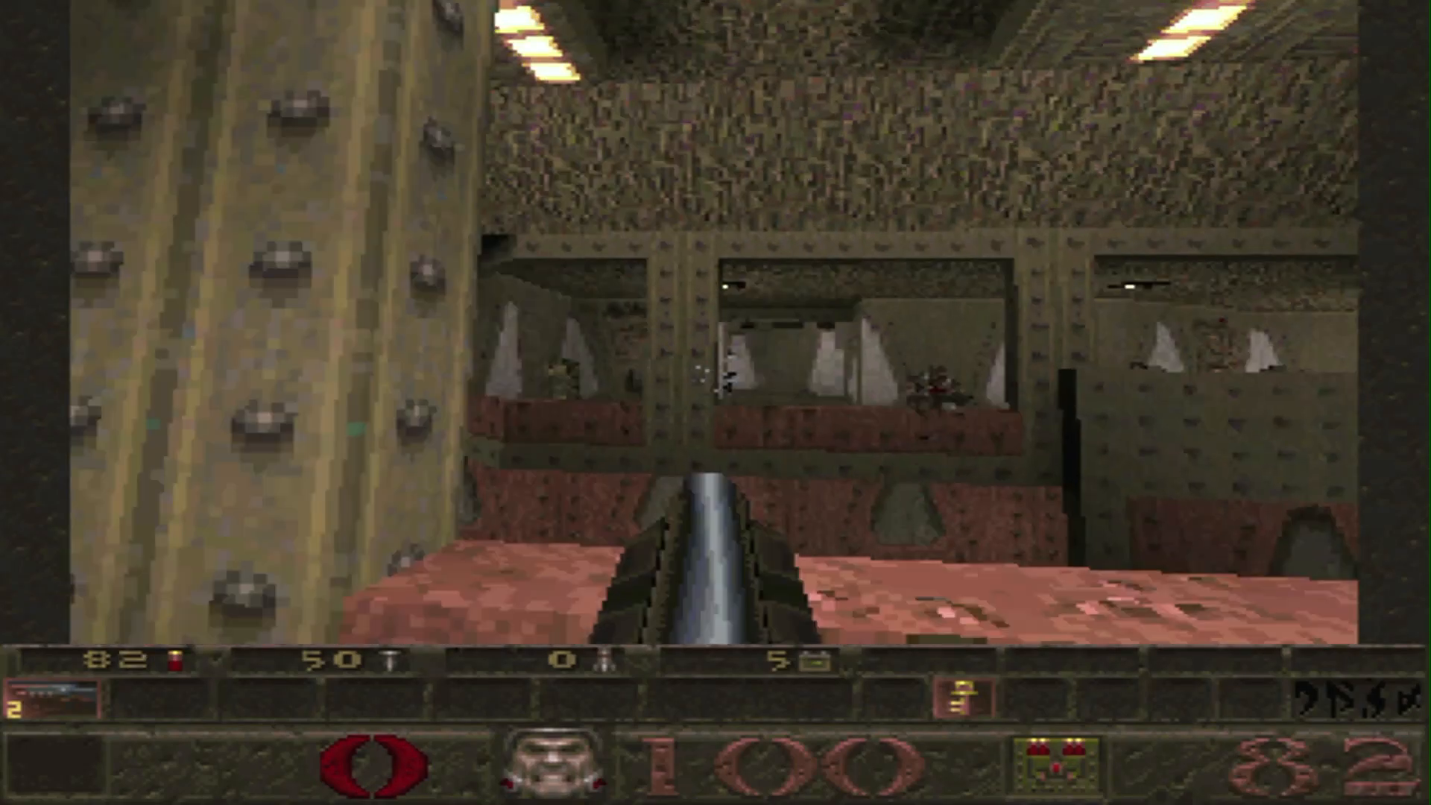